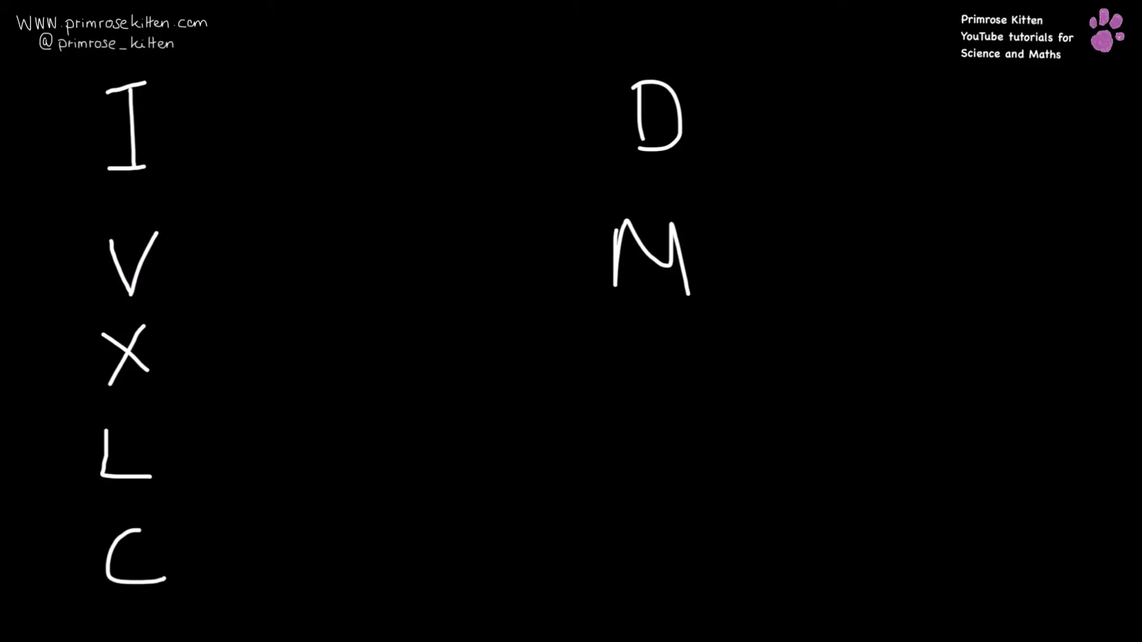
# Handwrite the Roman numerals I, V, X, L, C in one column and D, M beside them
pyautogui.moveTo(267, 77); pyautogui.dragTo(267, 135)
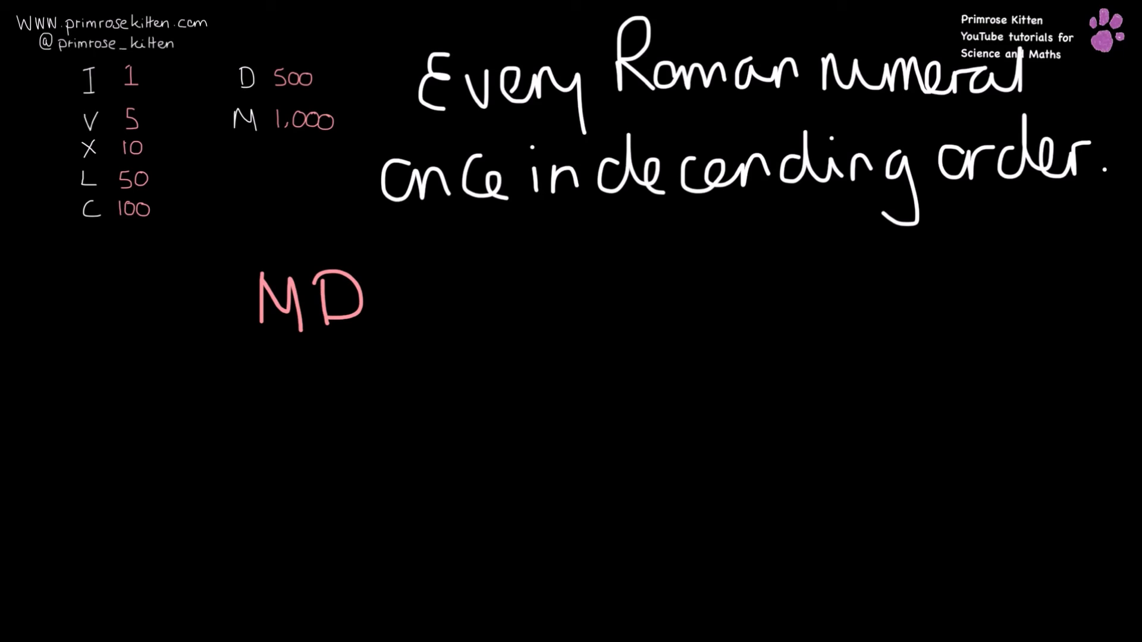
# Write the pink letters C, L through I to complete 'MDCLXVI' under the challenge
pyautogui.write('CLXV')
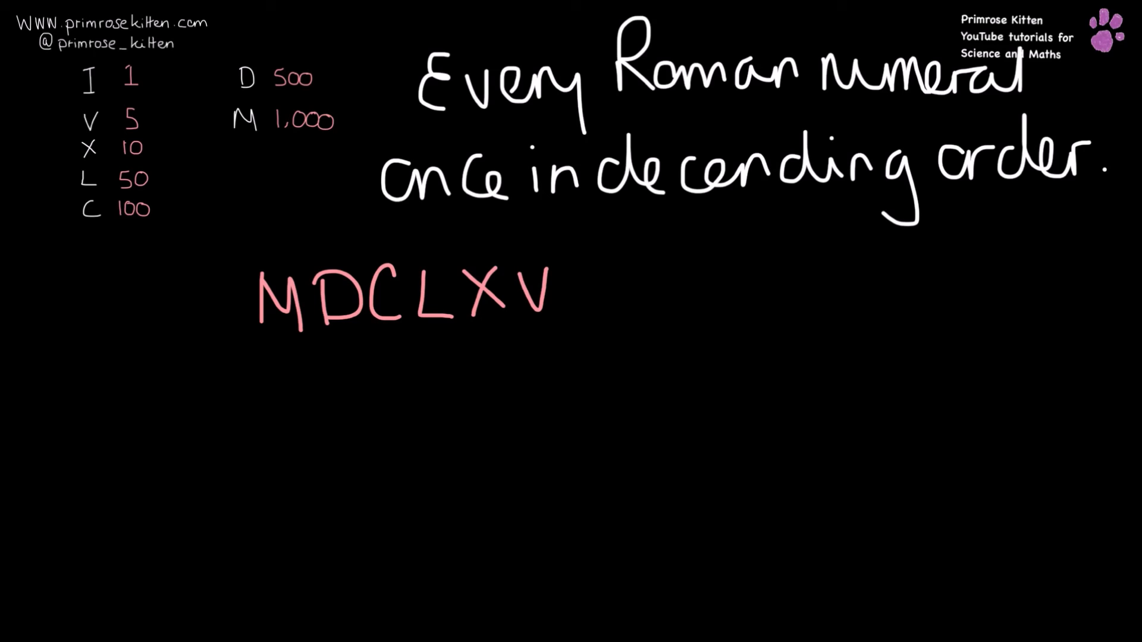
pyautogui.write('I')
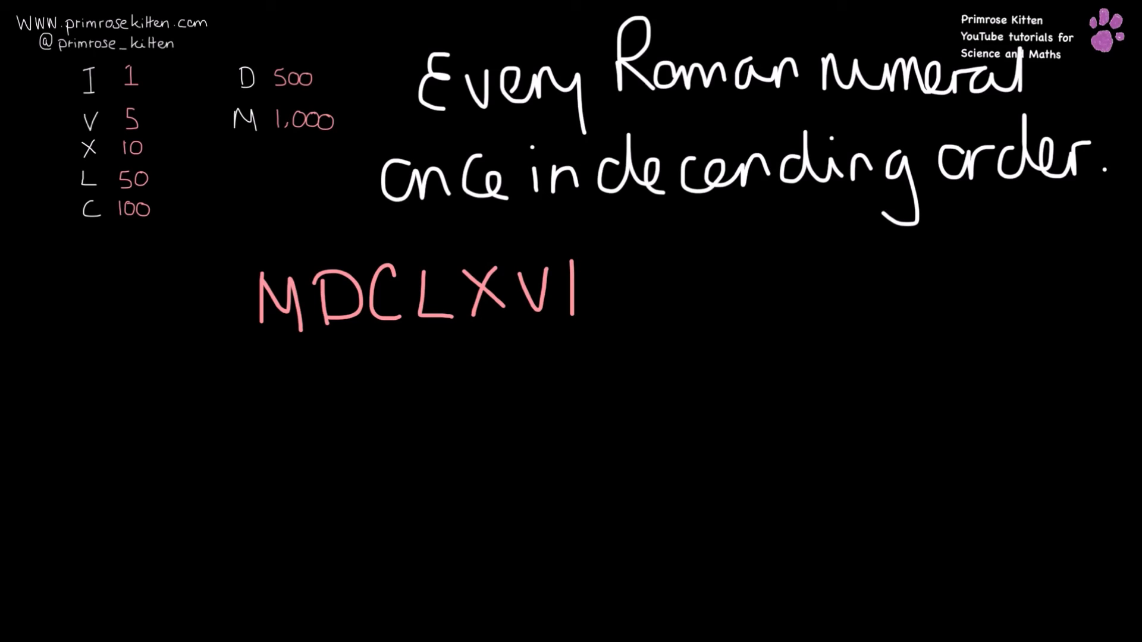